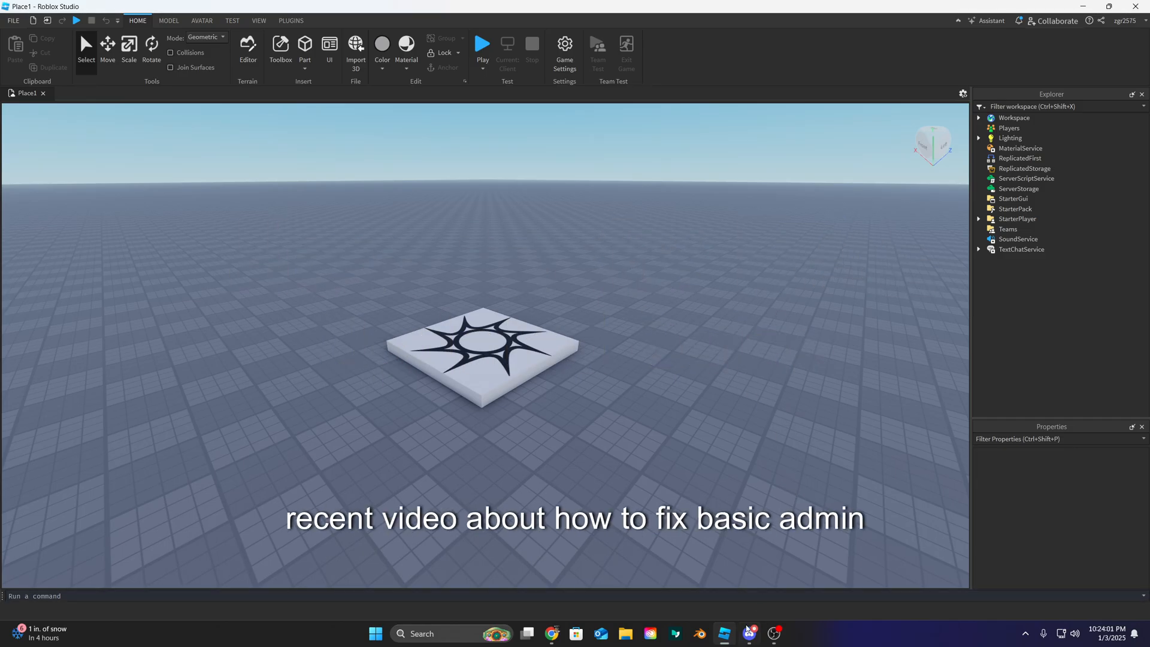
# Move the Basic Admin Essentials Plus model into ServerScriptService and start saving the place.
pyautogui.click(749, 632)
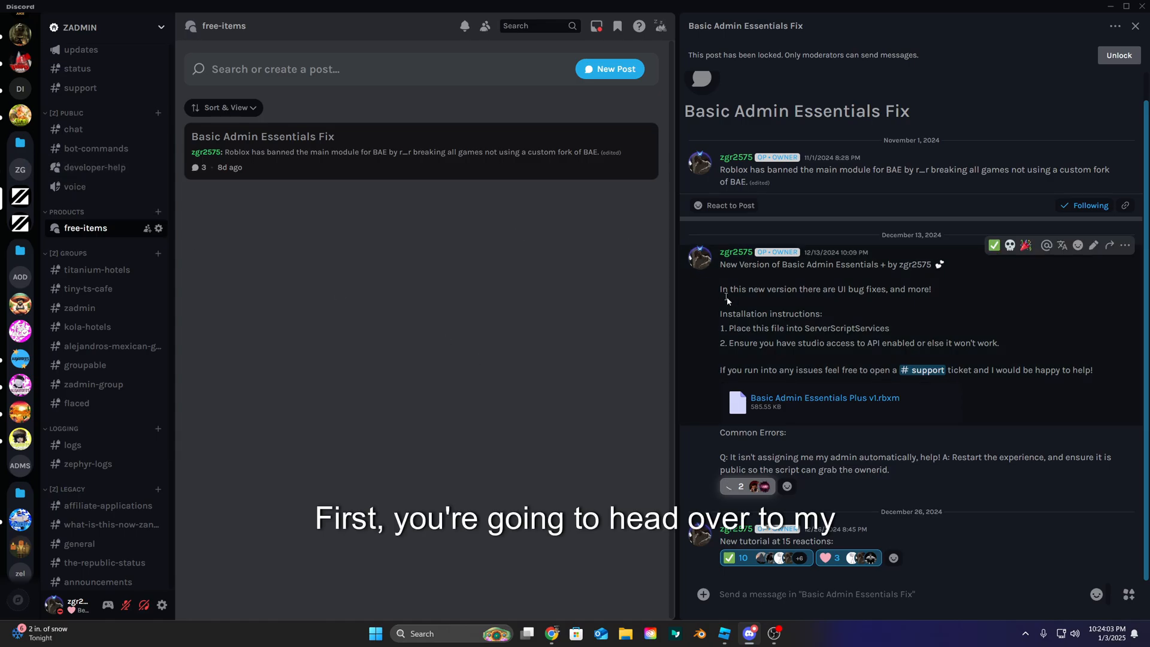
pyautogui.moveTo(957, 387)
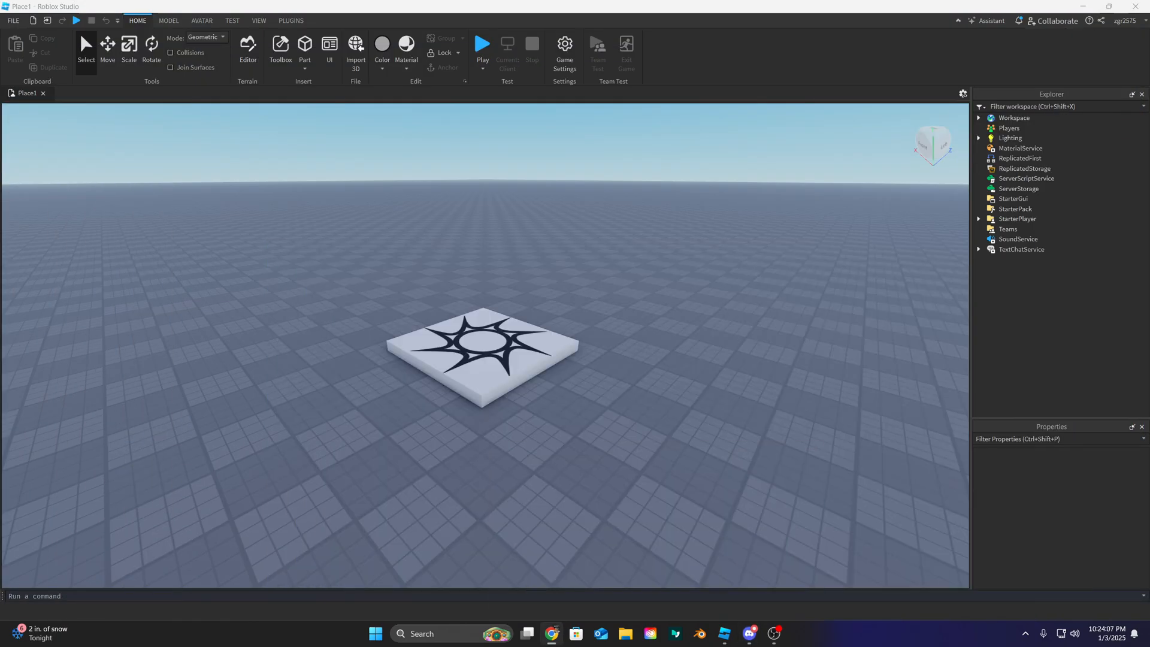
pyautogui.click(552, 639)
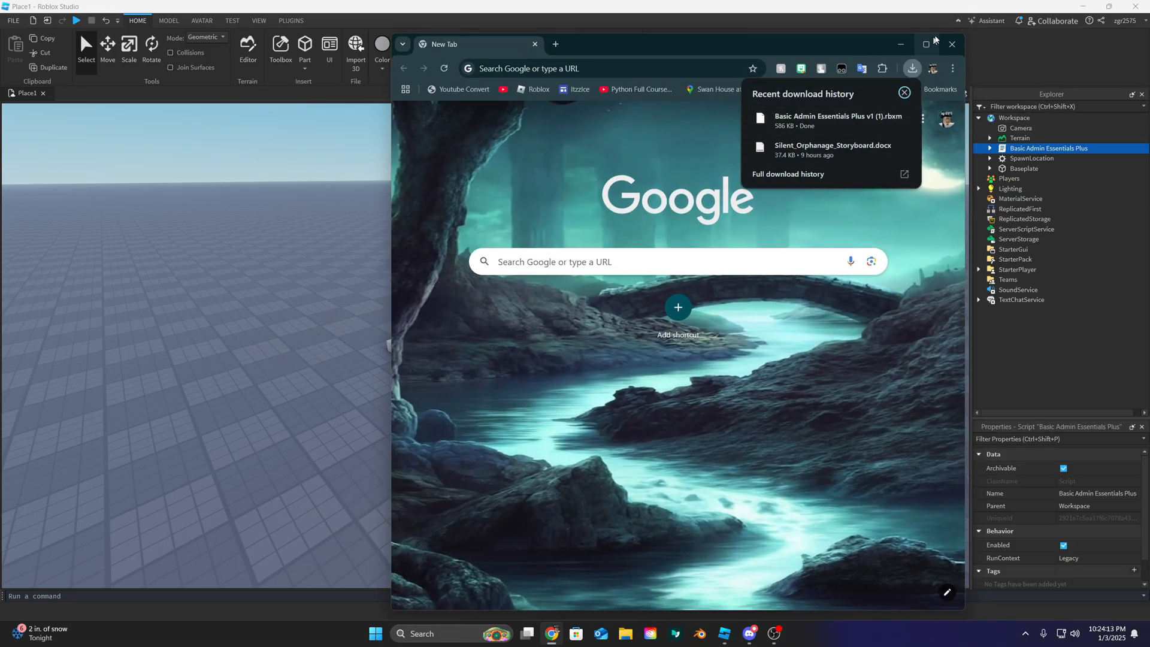
pyautogui.click(952, 45)
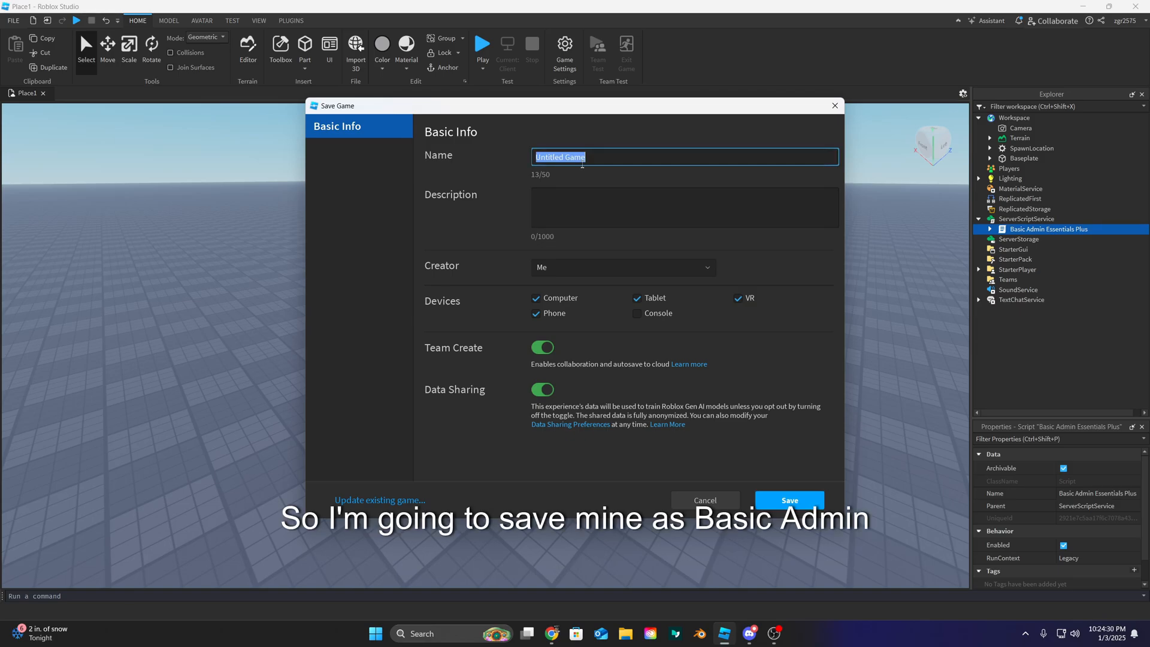
# Save the place to Roblox as 'BAE Test' with Team Create turned off.
pyautogui.write('BAE Tes')
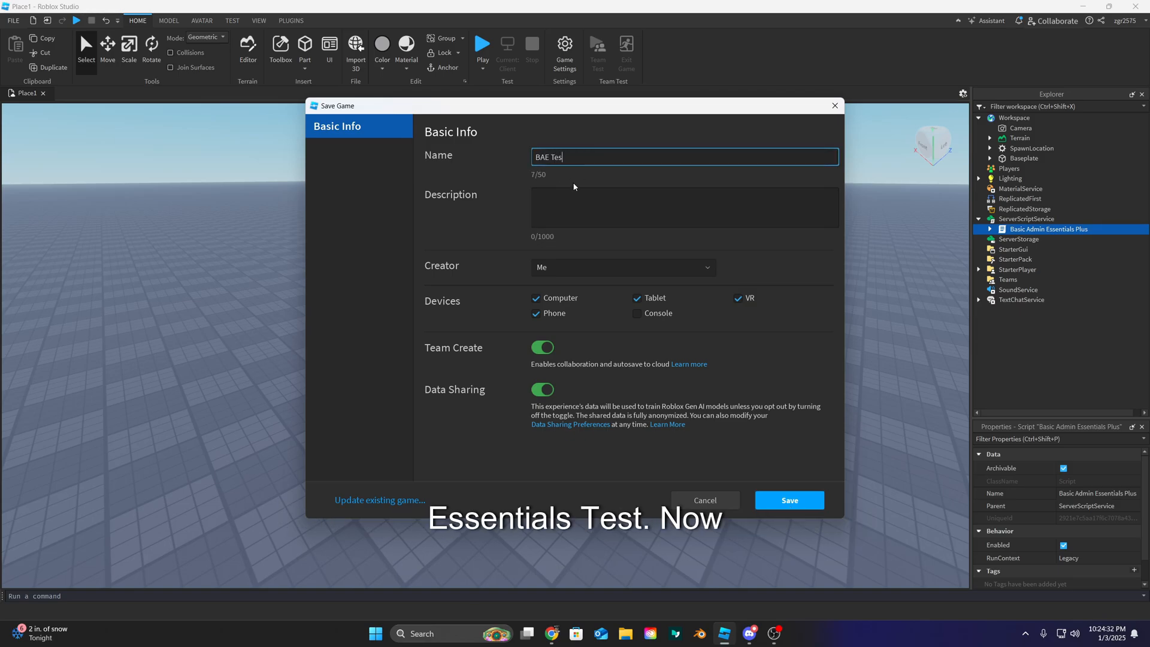
pyautogui.click(542, 347)
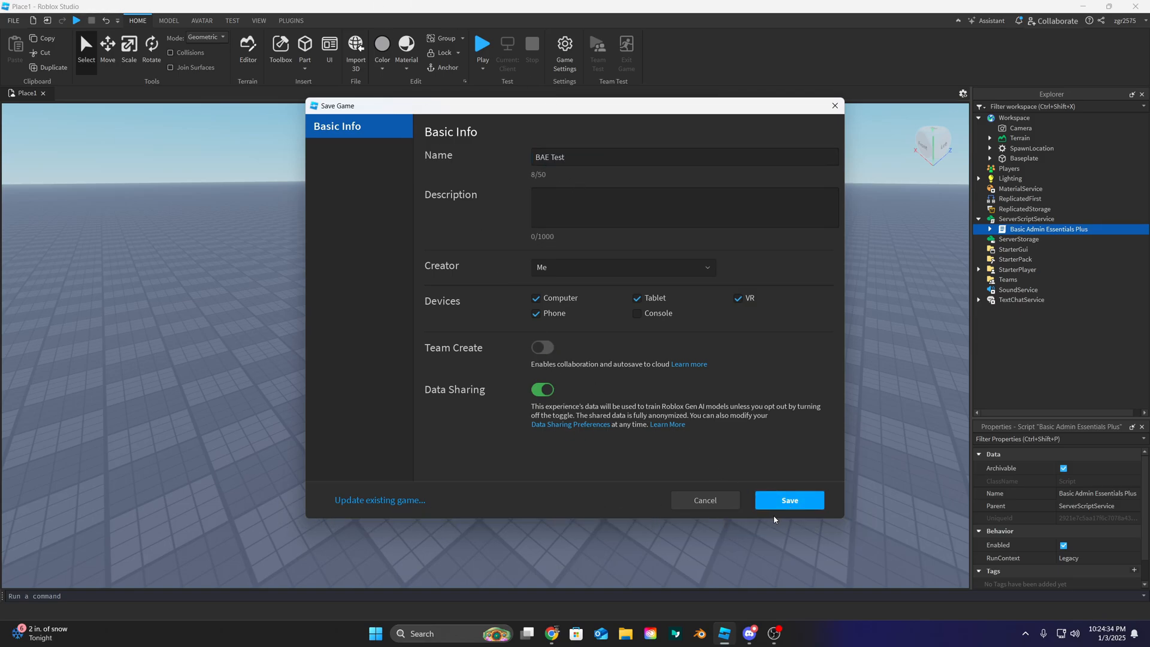
pyautogui.click(788, 499)
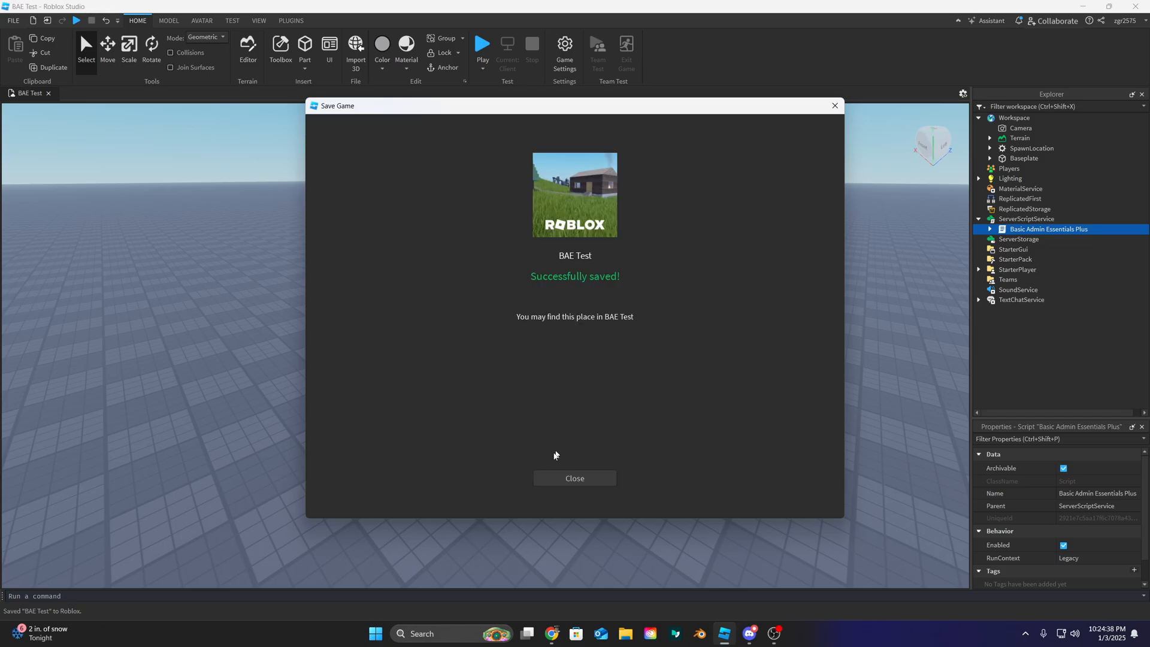
# Enable Studio Access to API Services under Game Settings > Security, then playtest to confirm creator admin.
pyautogui.click(564, 47)
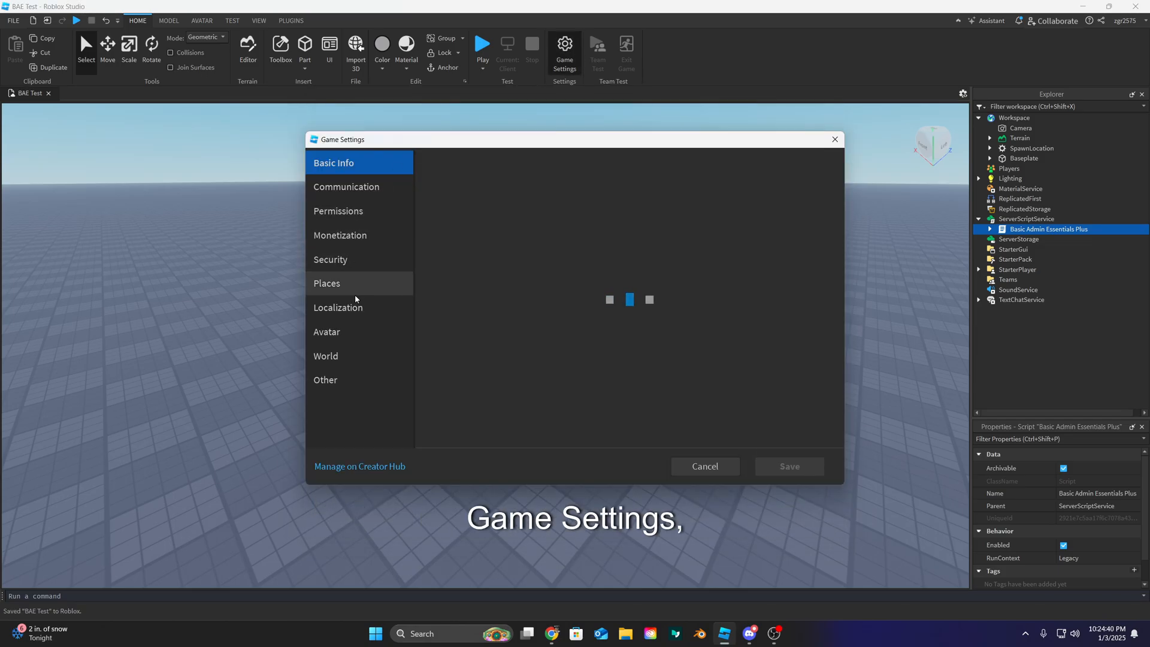
pyautogui.click(330, 258)
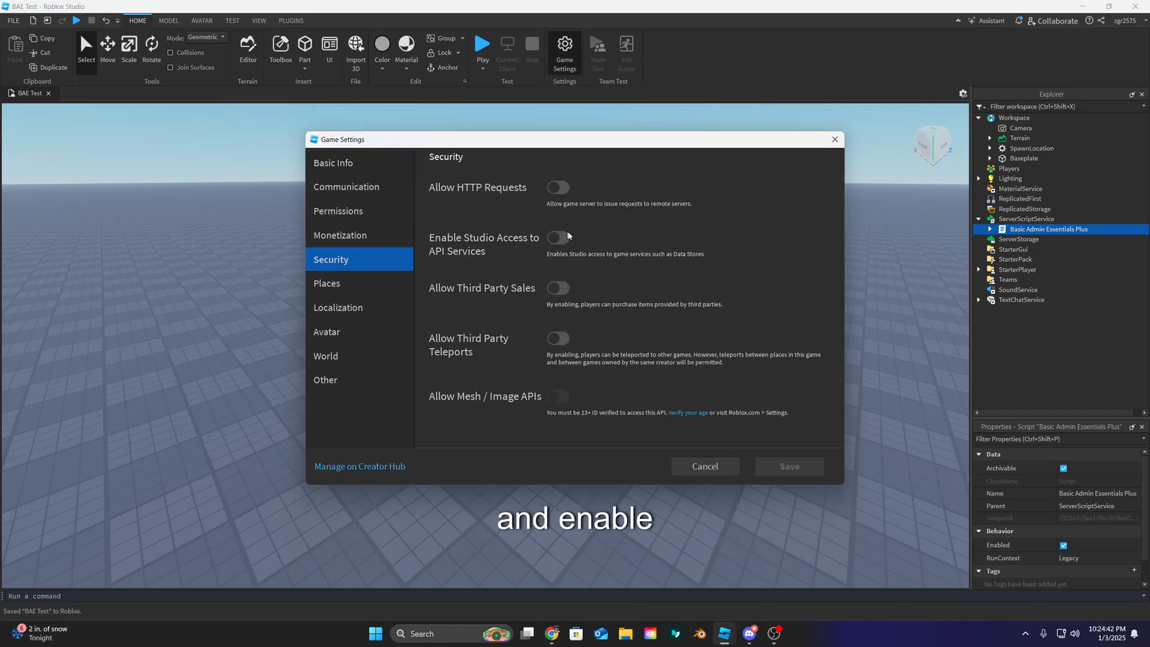
pyautogui.click(557, 237)
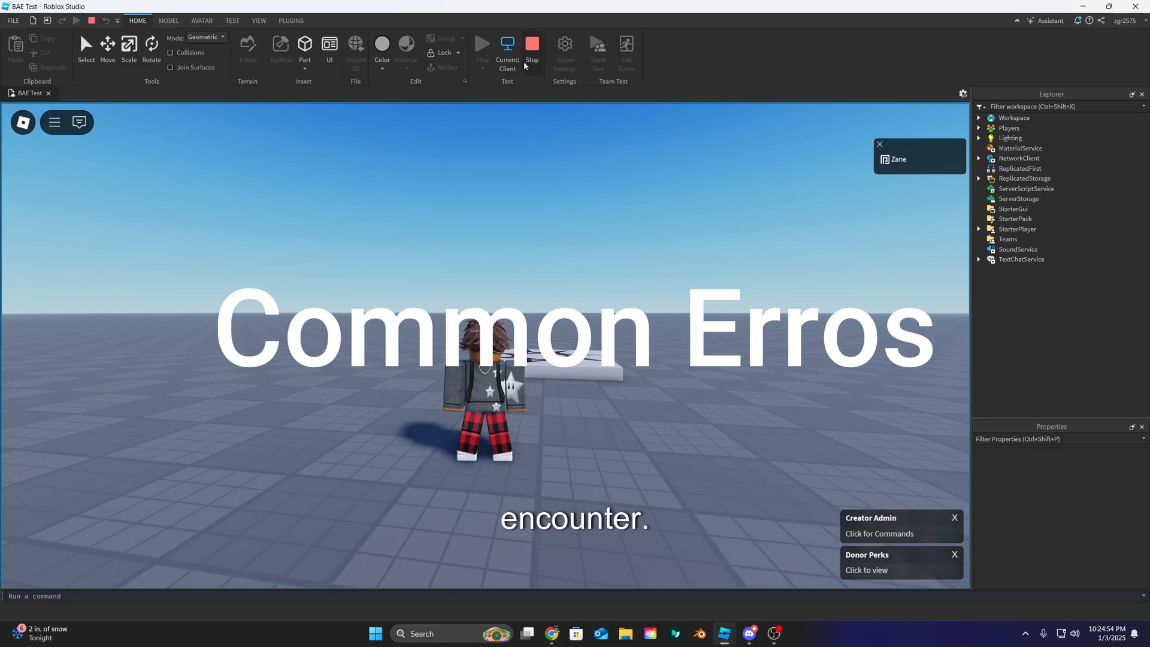
pyautogui.click(532, 46)
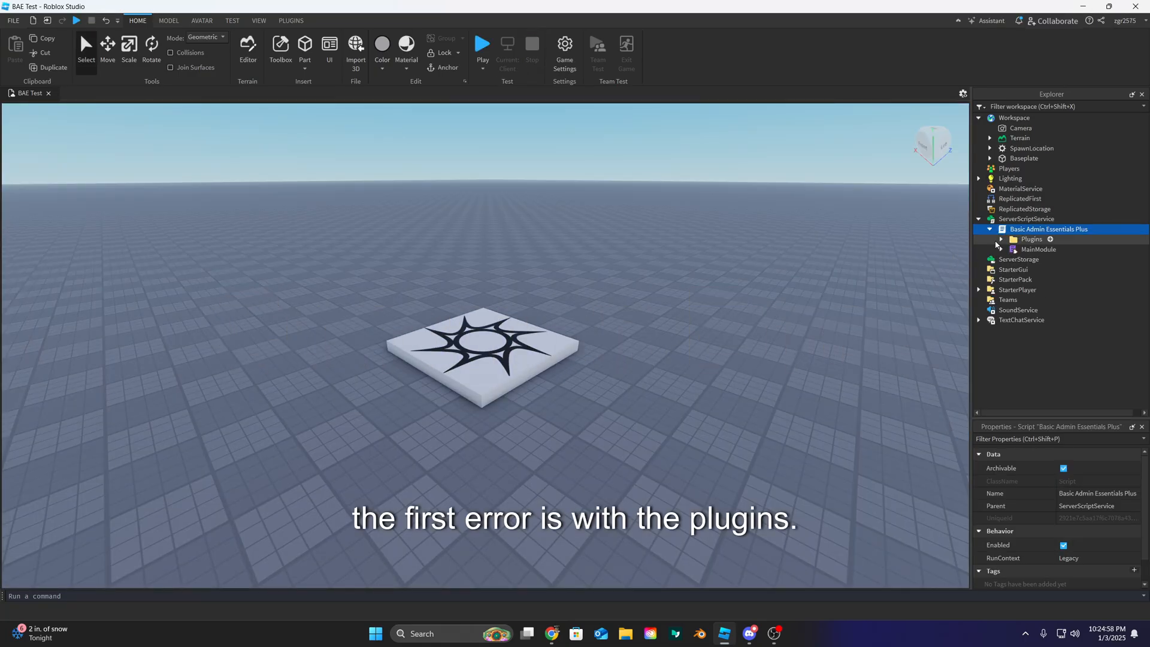
pyautogui.click(1000, 240)
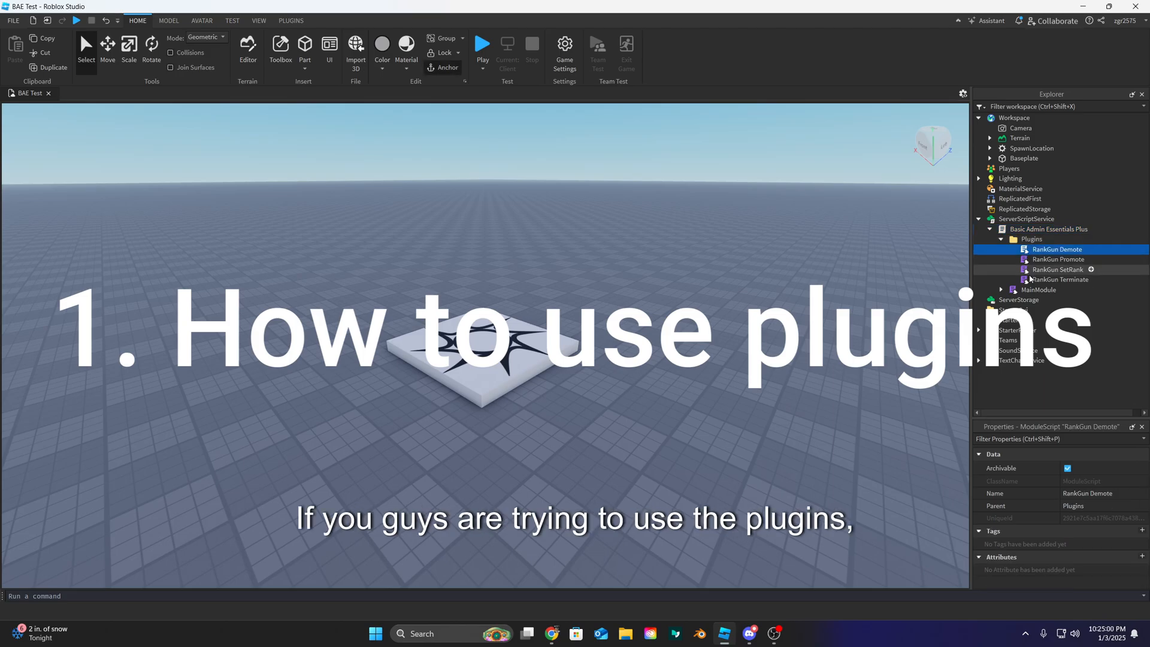
pyautogui.doubleClick(1056, 249)
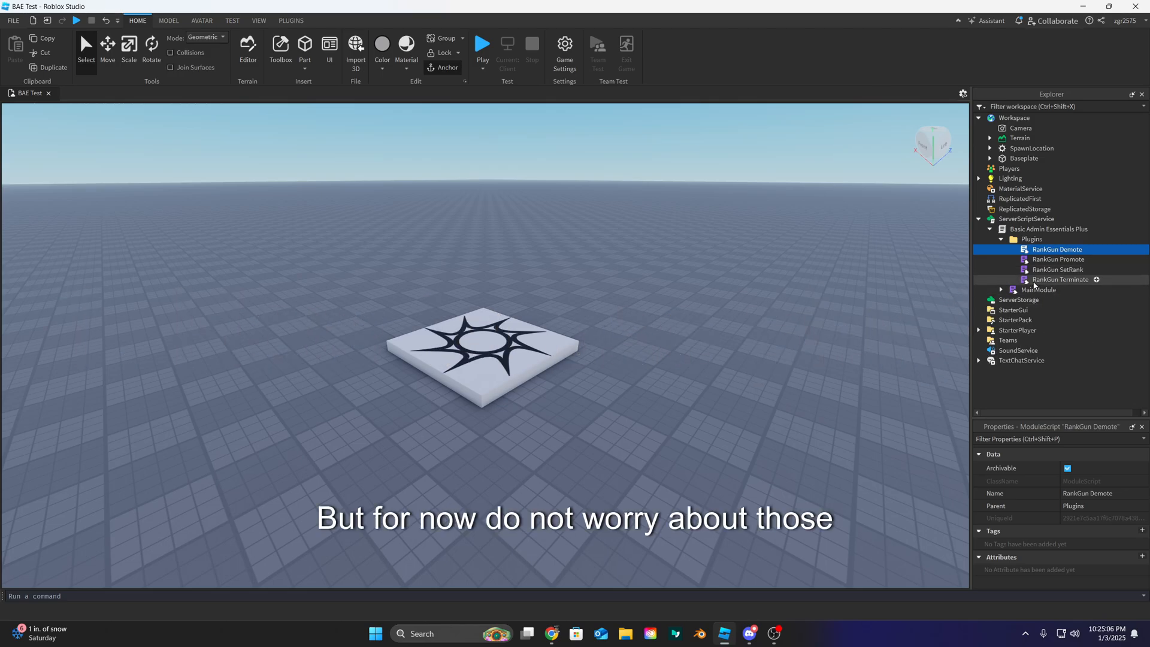
pyautogui.click(1001, 239)
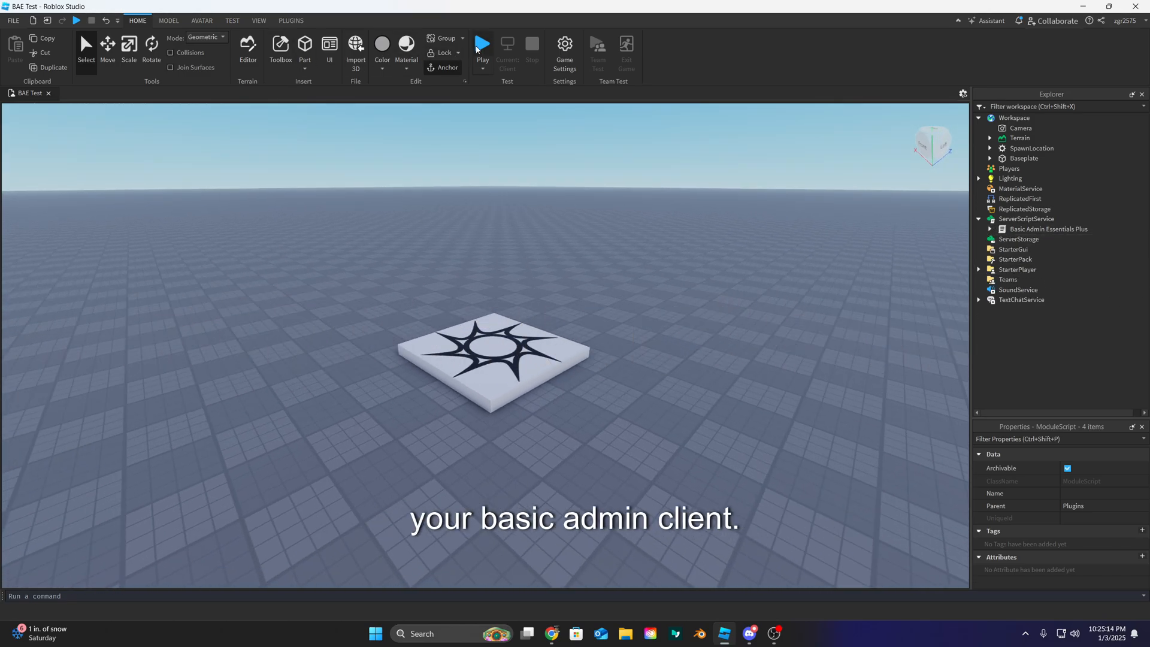
# Playtest the place, moving the character around the baseplate with Creator Admin granted, then stop.
pyautogui.click(482, 44)
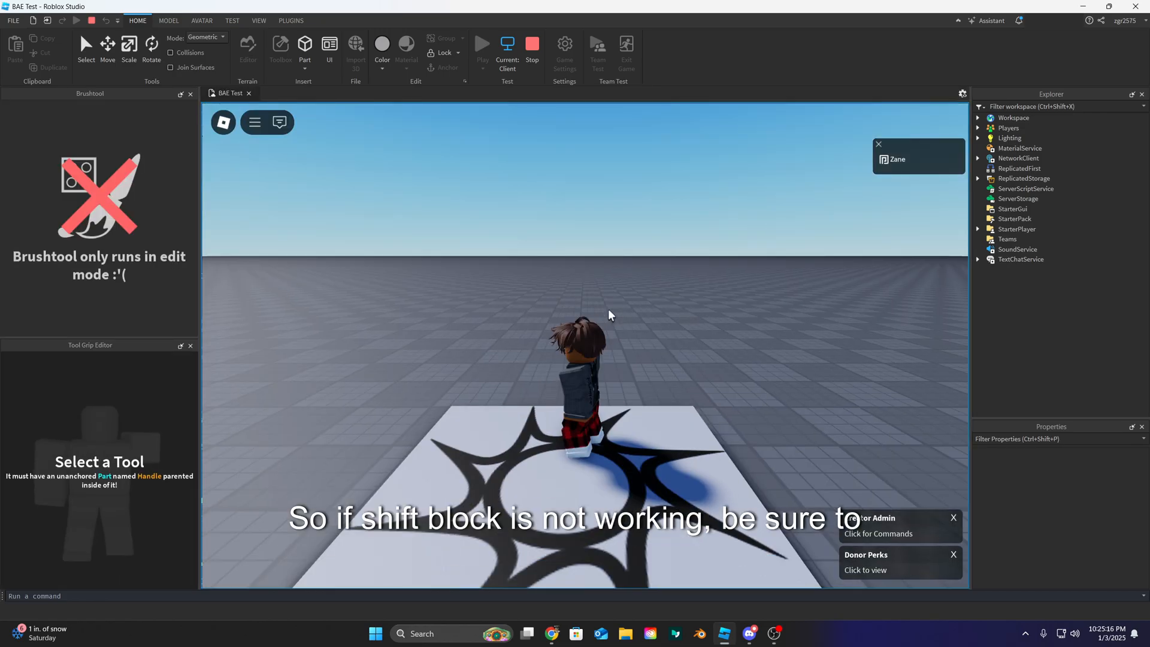
pyautogui.click(254, 122)
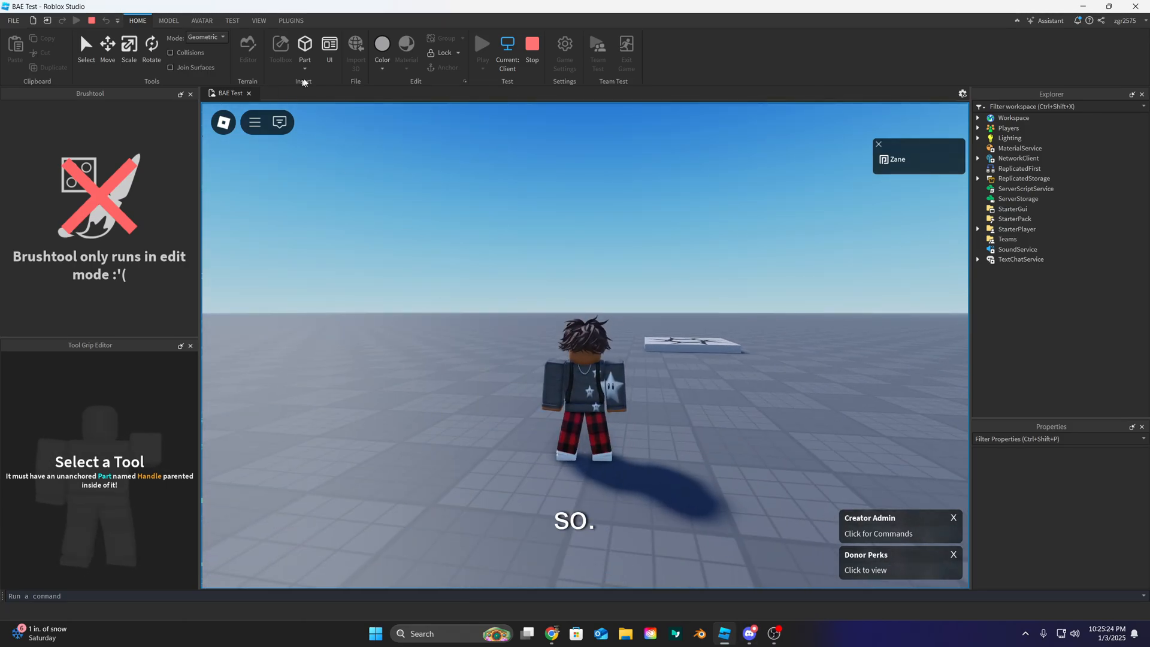
pyautogui.click(530, 44)
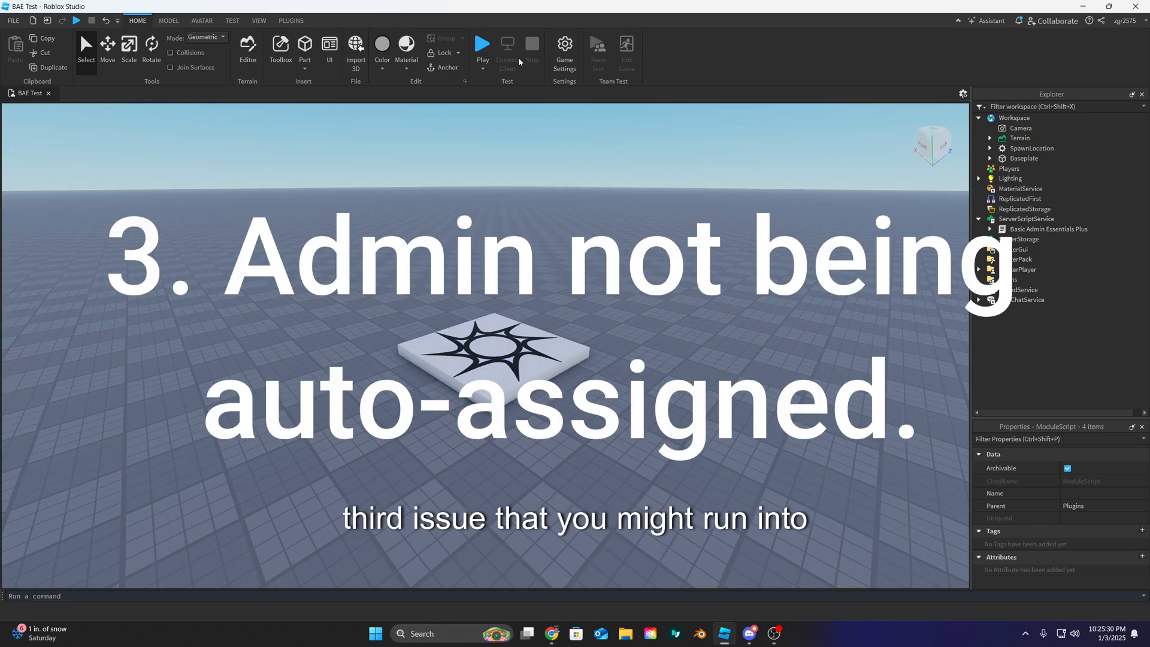
# Publish the latest BAE Test changes and run a playtest confirming the Creator Admin notification.
pyautogui.click(564, 48)
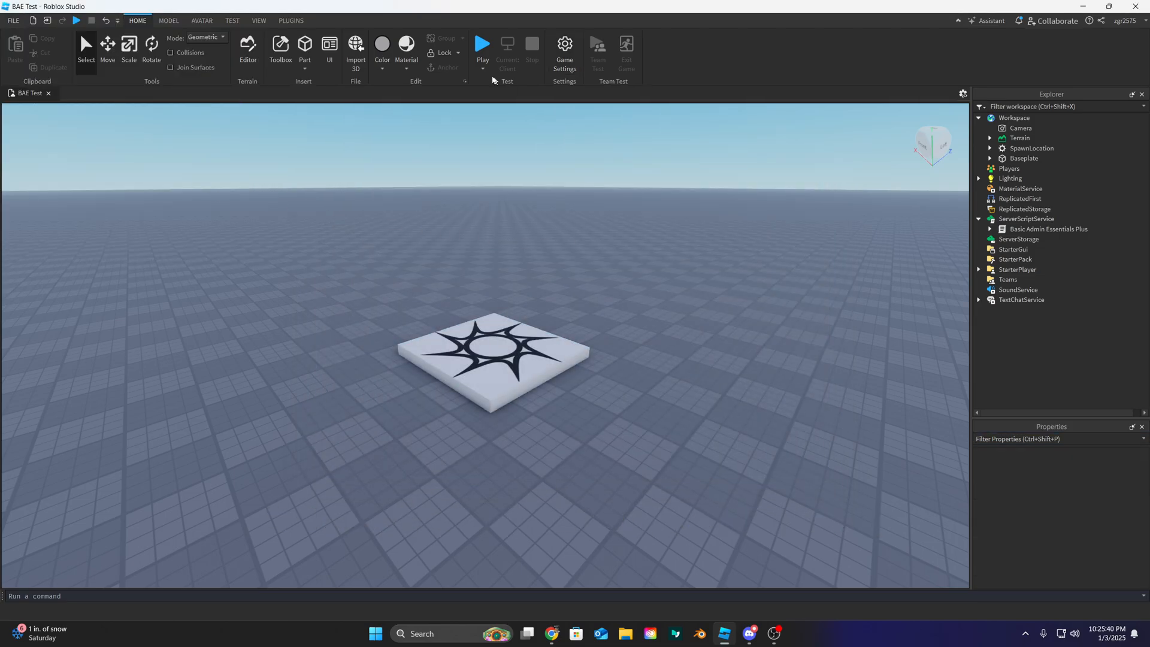
pyautogui.click(481, 45)
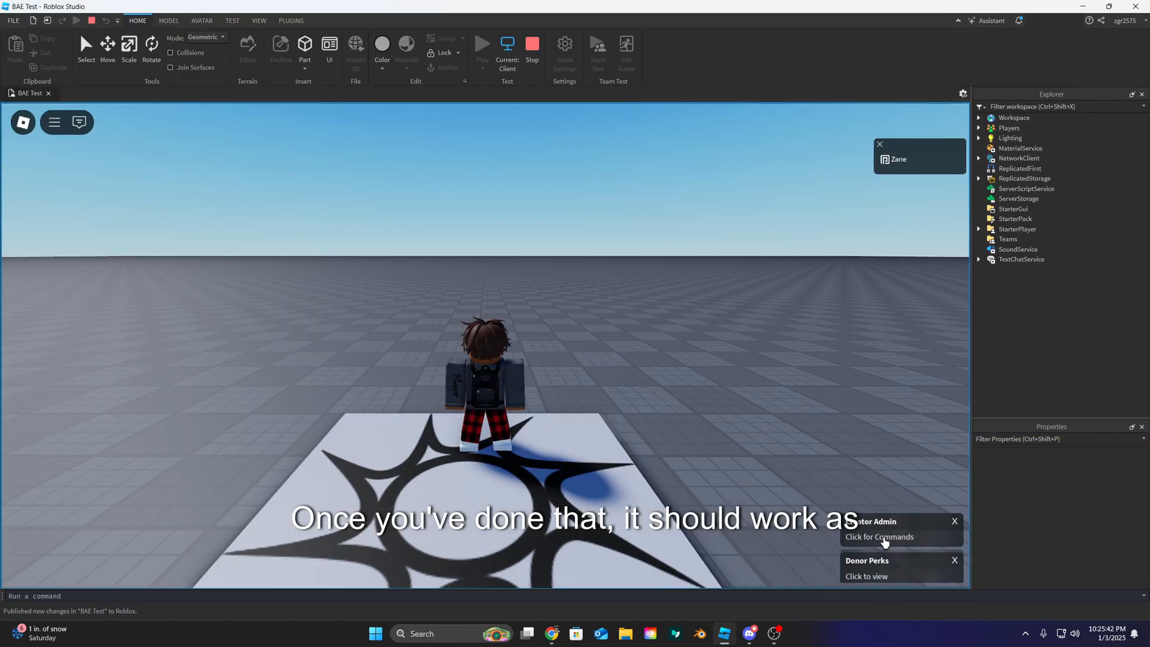
pyautogui.click(532, 46)
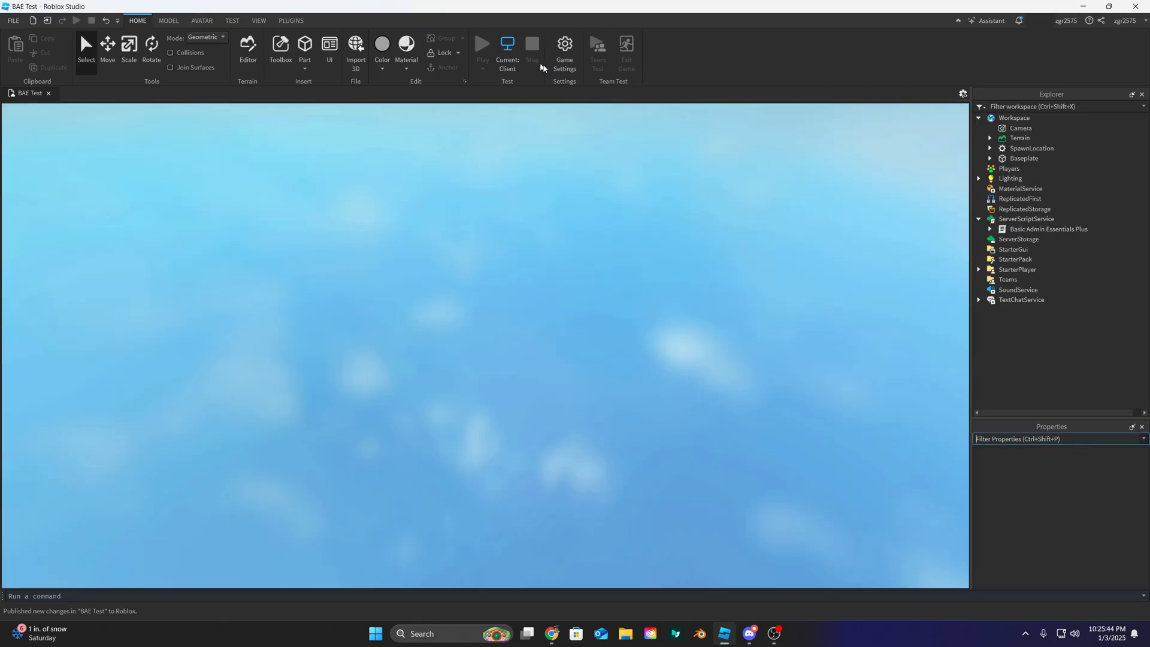